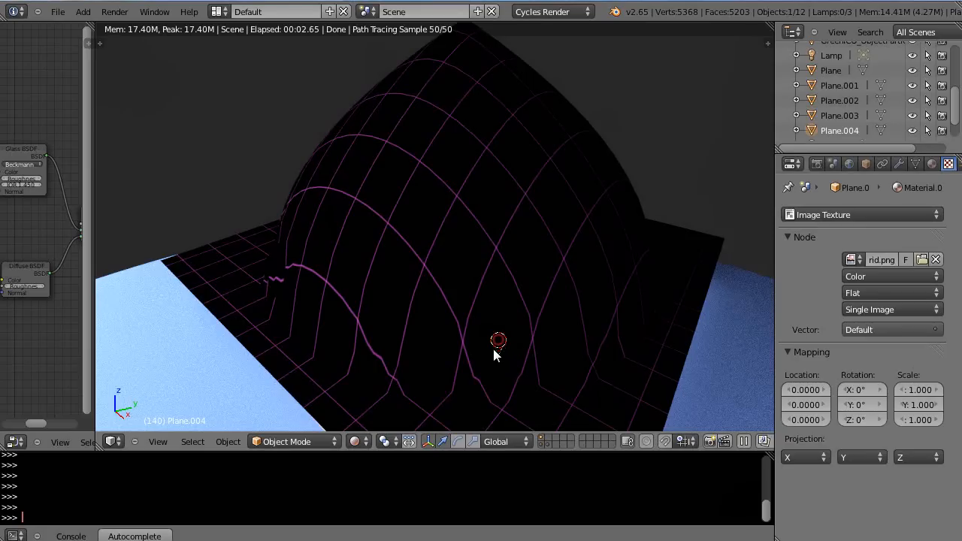
mouse_move(448, 328)
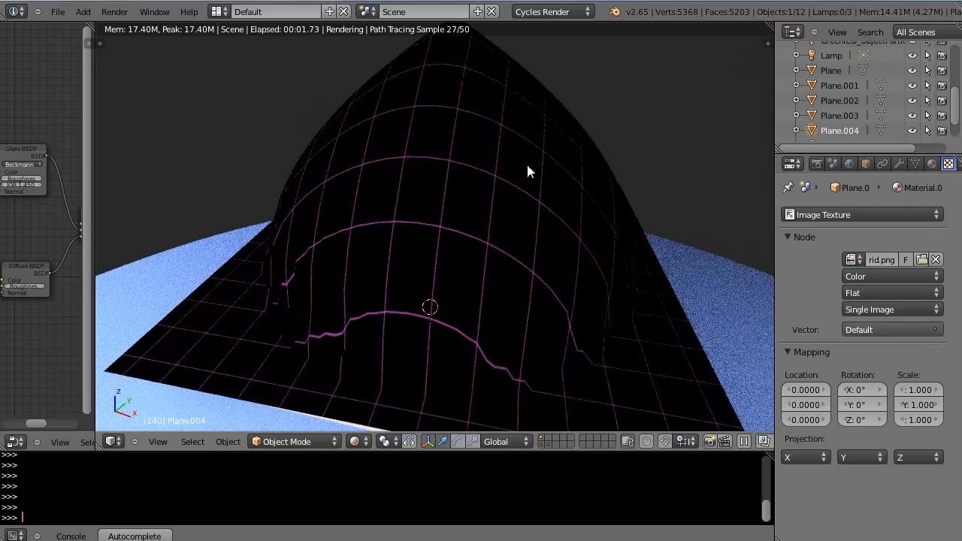
Set the Image Texture mapping Scale X and Y to 20 for a finer grid.
click(295, 332)
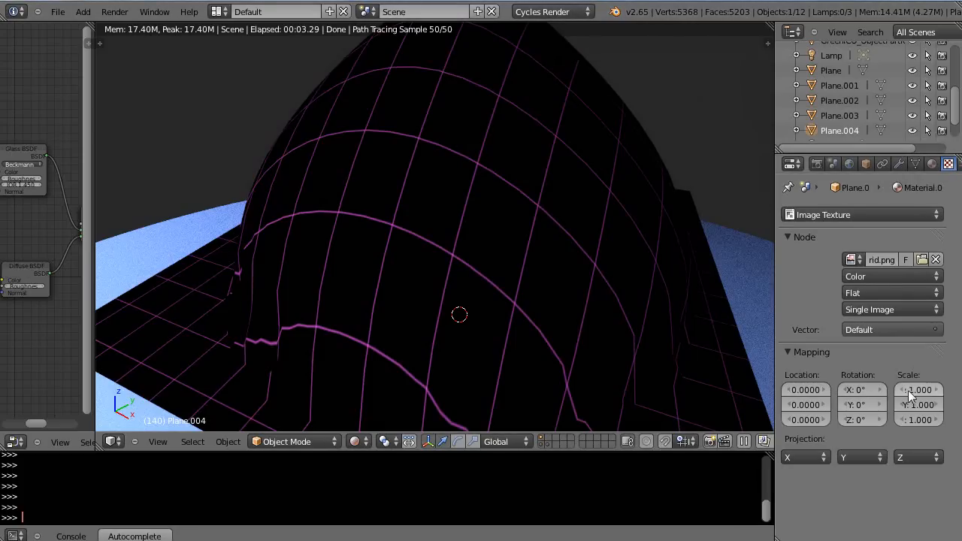
mouse_move(919, 389)
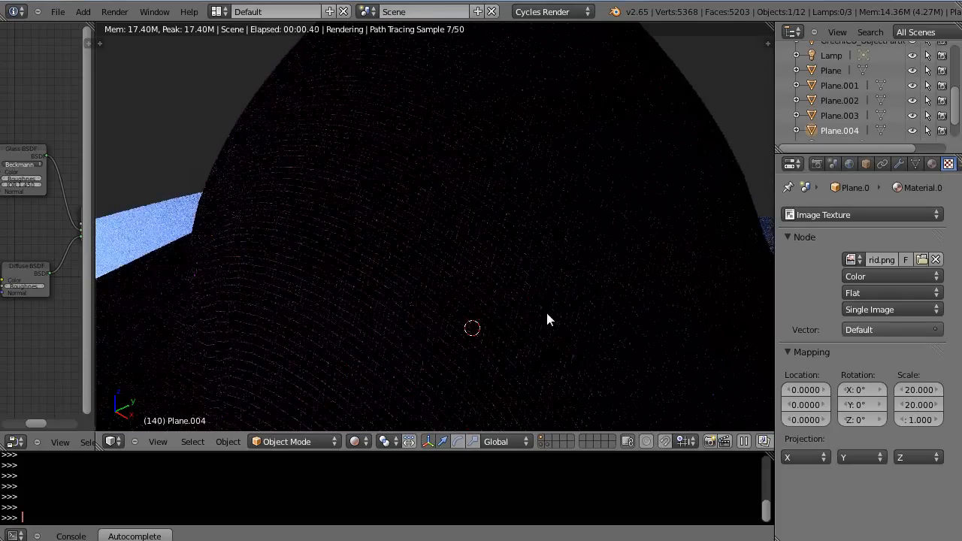
click(57, 12)
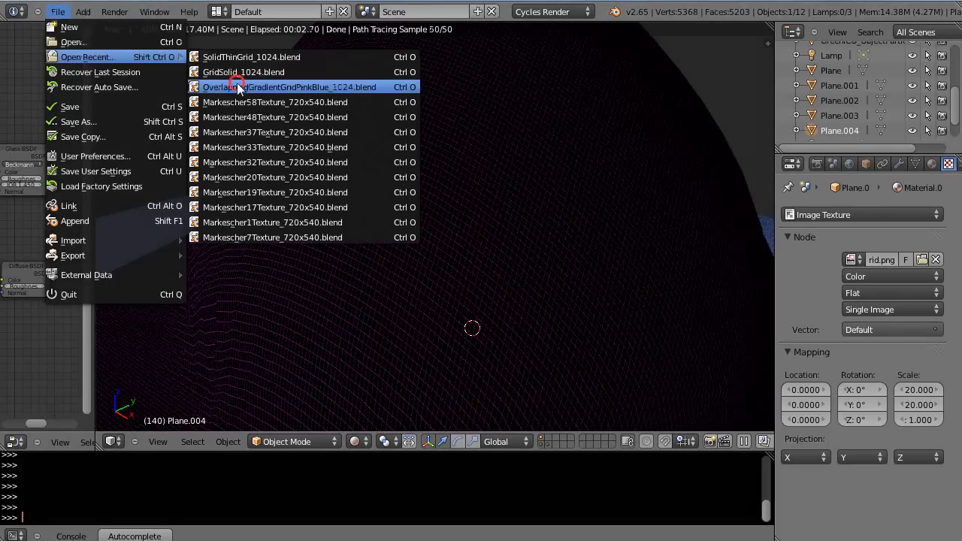
Reopen the OverlaidGradientGridPinkBlue scene and show the dome in Rendered viewport shading.
click(289, 87)
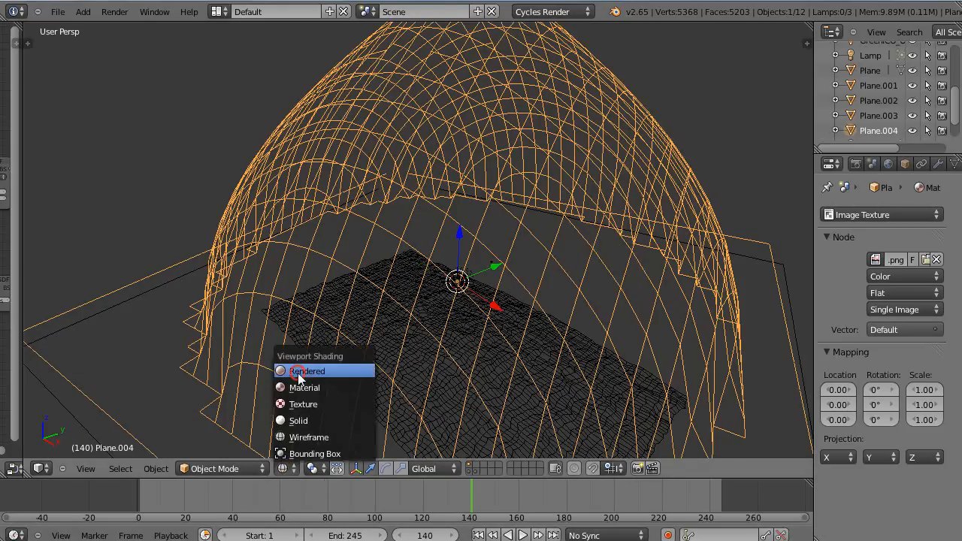
click(306, 371)
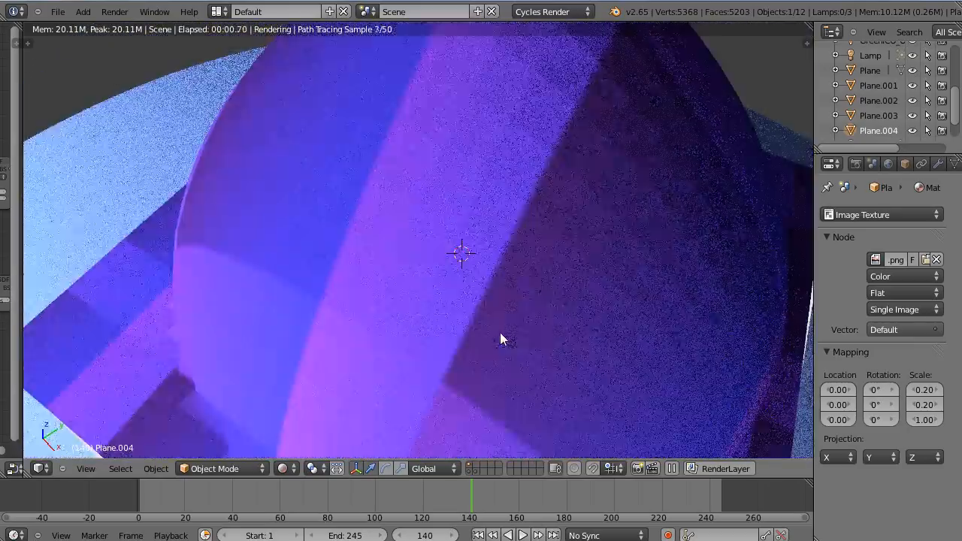
Orbit the view around the dome to inspect the broad purple gradient bands.
drag(504, 339, 495, 362)
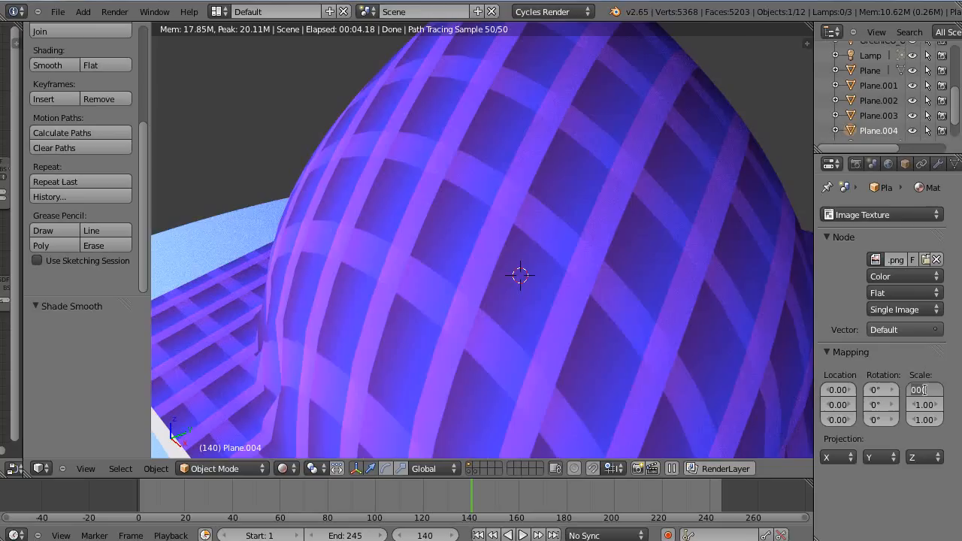
Enter 10.0 in the Image Texture node's mapping Scale field.
text(10.0)
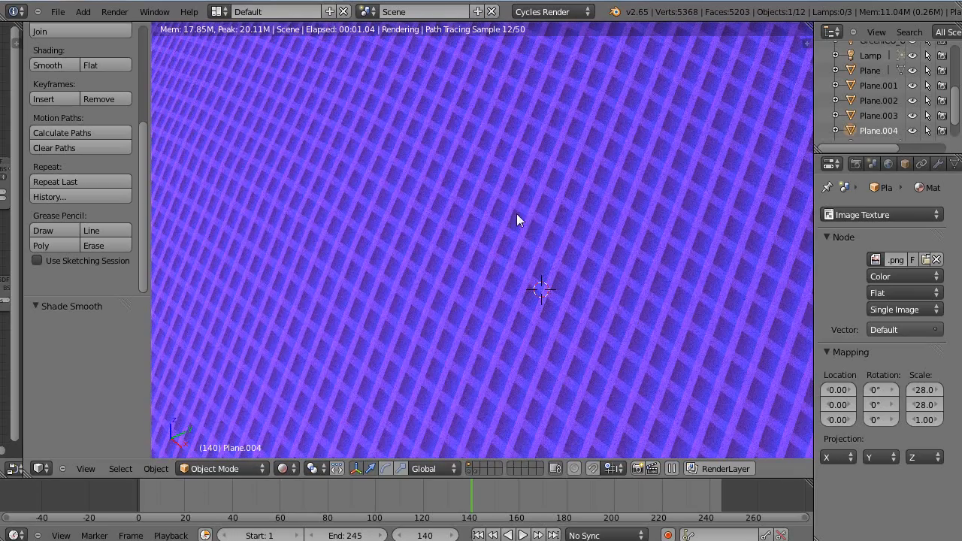
mouse_move(626, 235)
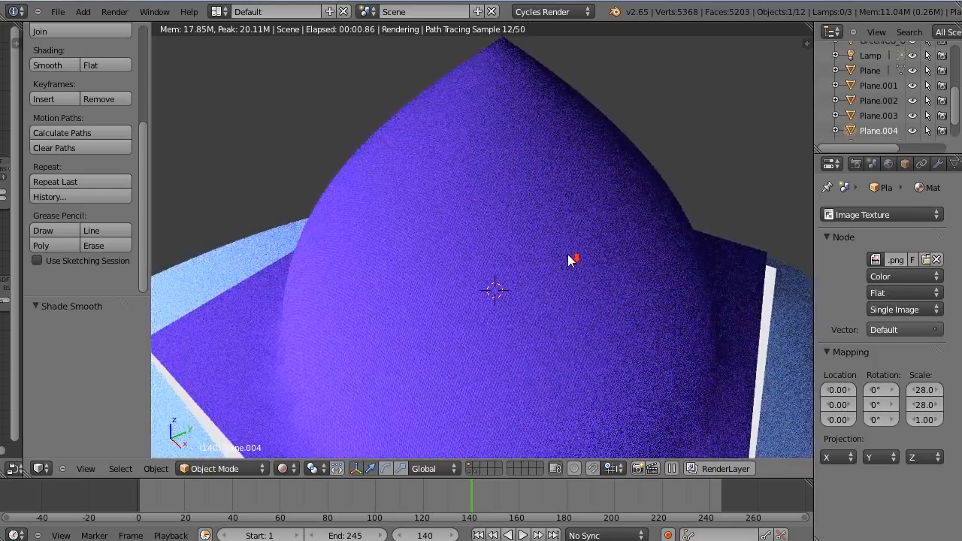
mouse_move(540, 275)
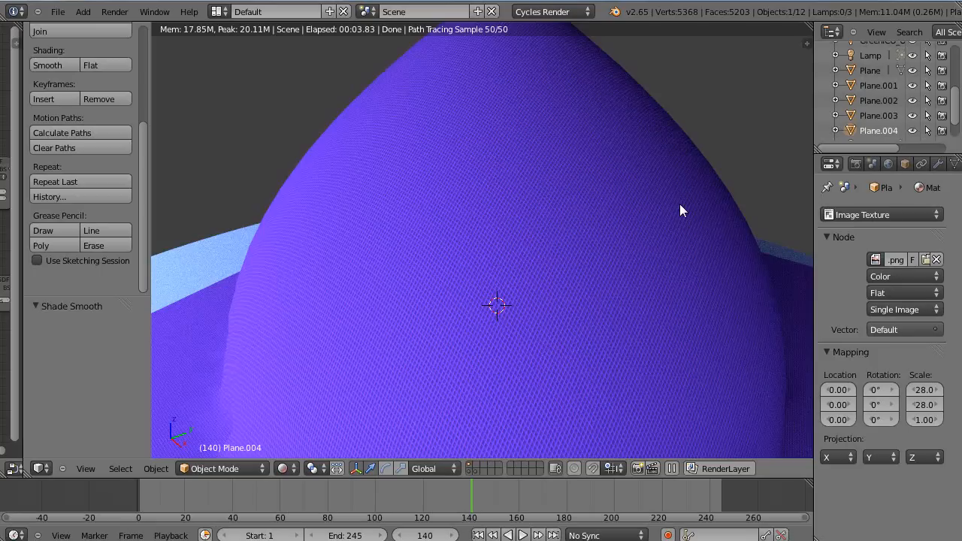
mouse_move(684, 225)
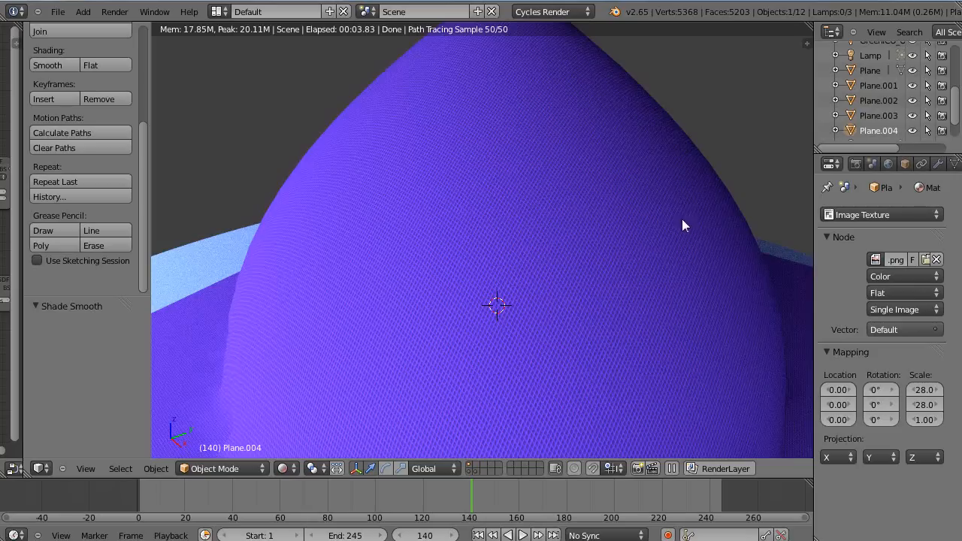